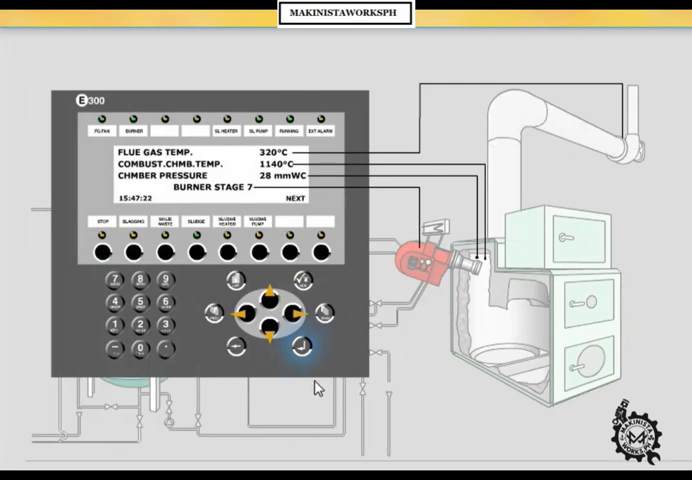
Confirm with Enter on the E300 keypad to show sludge dosing speed, consumption and burning times
left_click(300, 348)
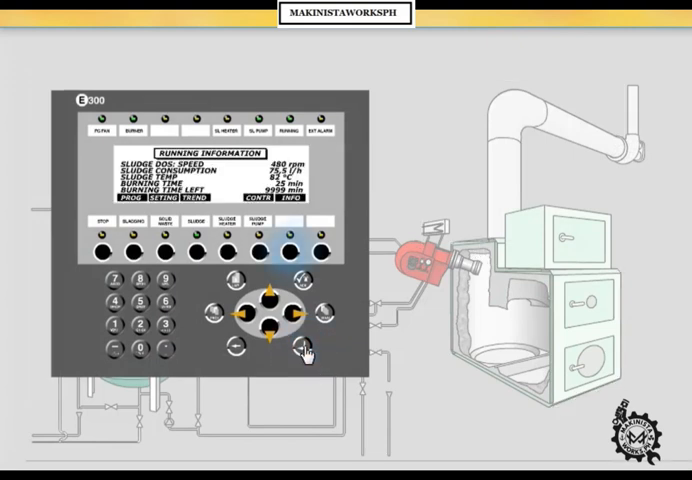